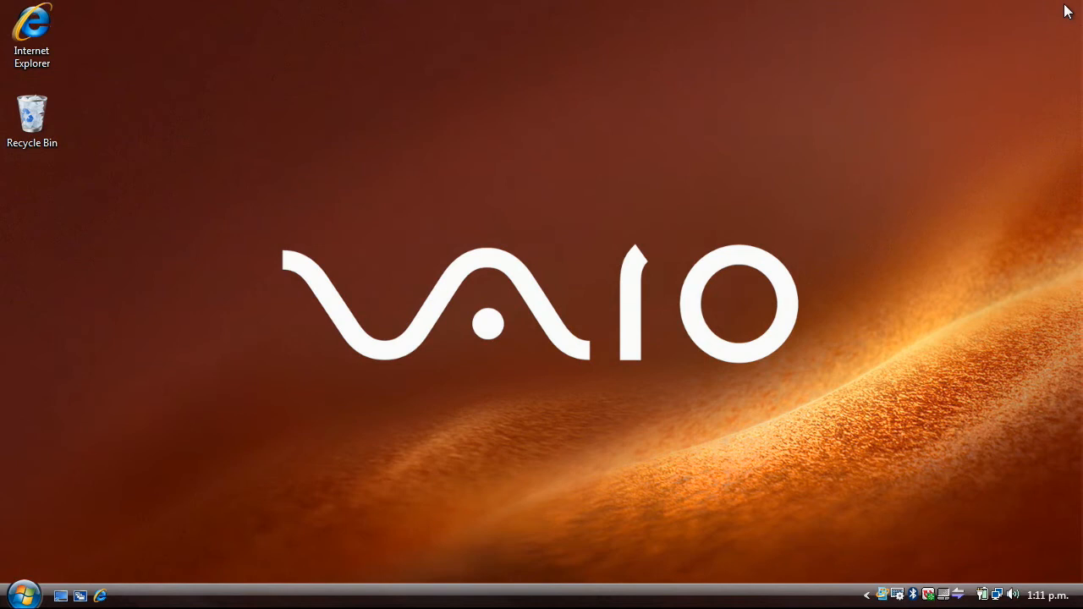
Start Internet Connection Settings under Network Settings and accept the disconnection warning with Yes
{"action": "left_click", "coordinate": [24, 594]}
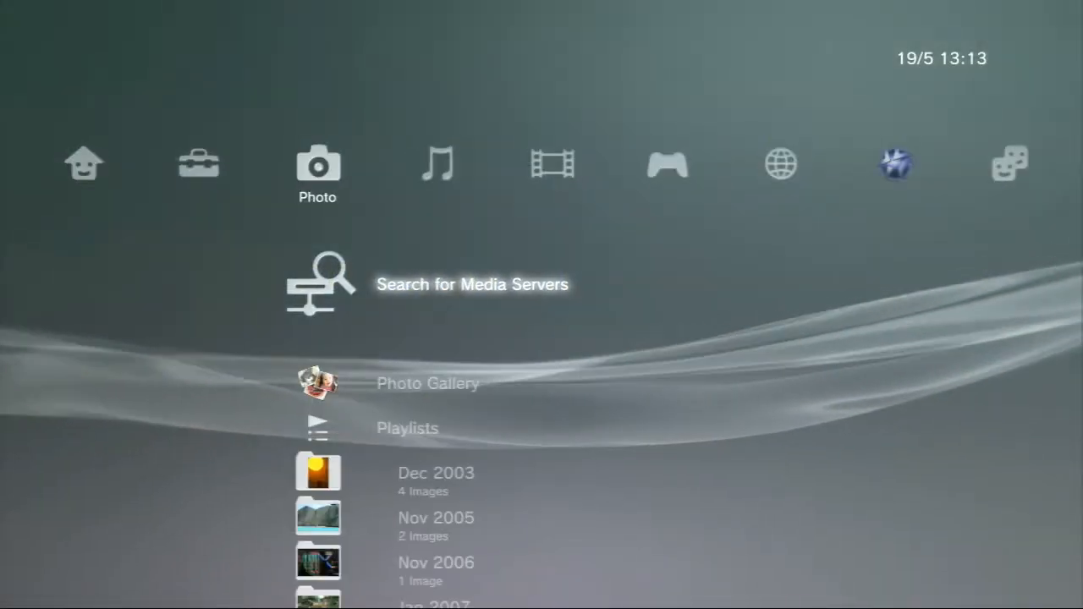
{"action": "key", "text": "Left"}
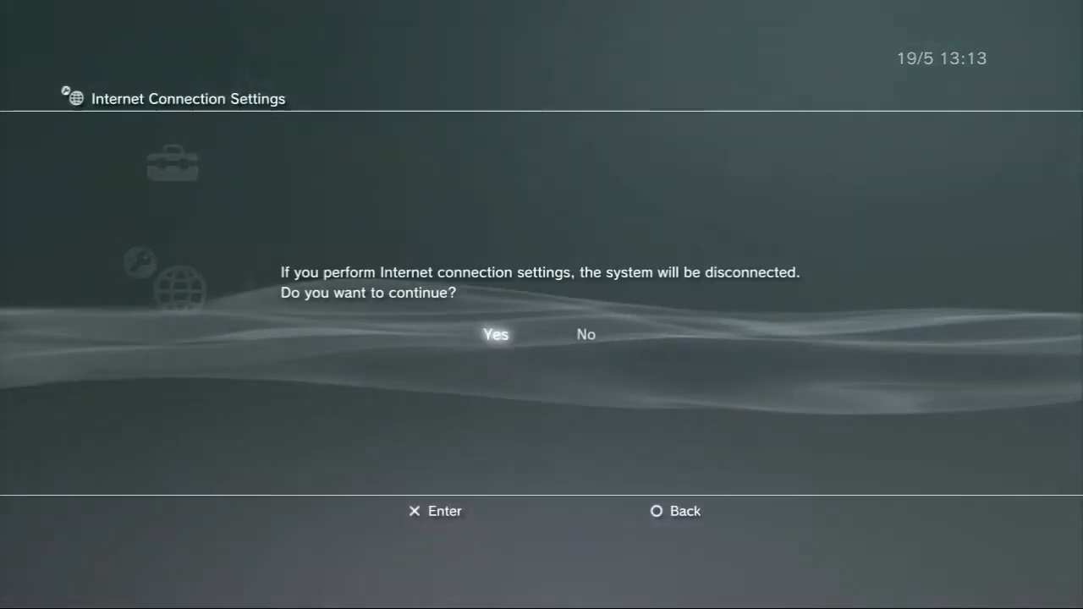
{"action": "left_click", "coordinate": [494, 335]}
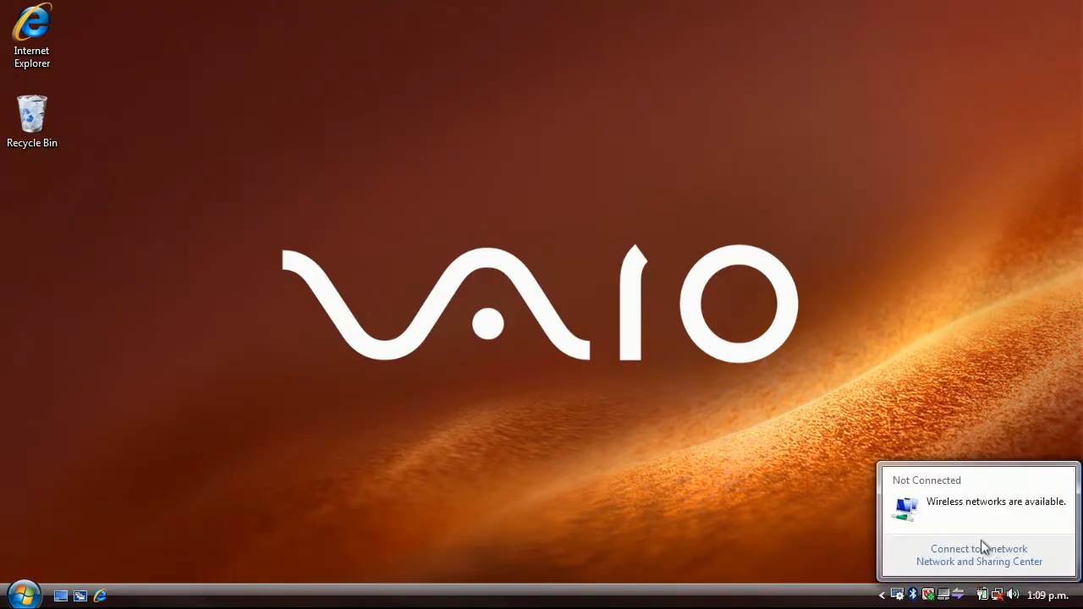
Choose the Sony LearnTV wireless network from the available list and begin connecting
{"action": "left_click", "coordinate": [978, 548]}
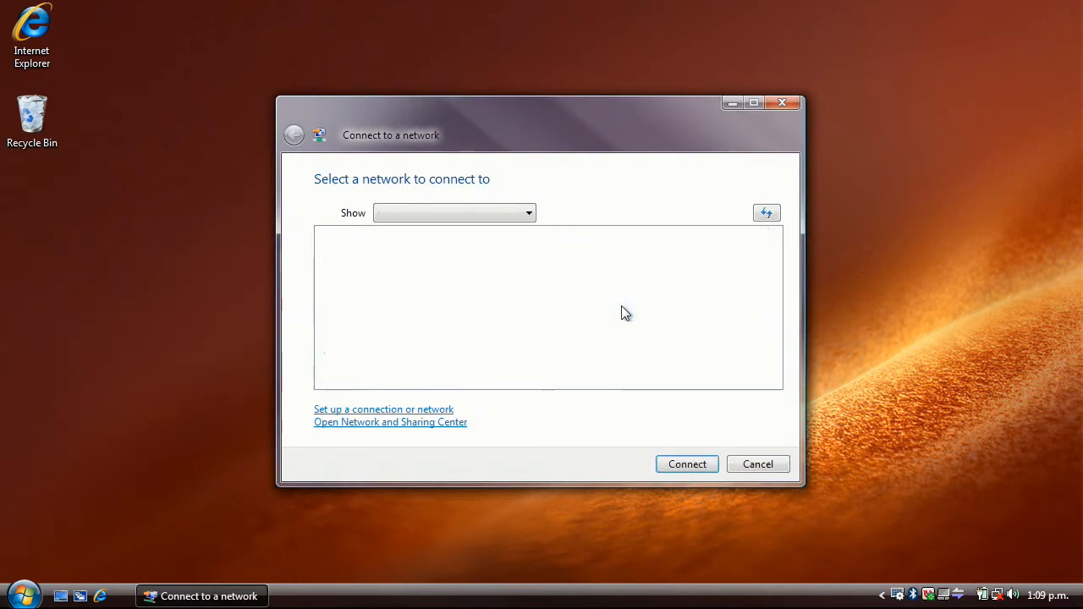
{"action": "left_click", "coordinate": [687, 464]}
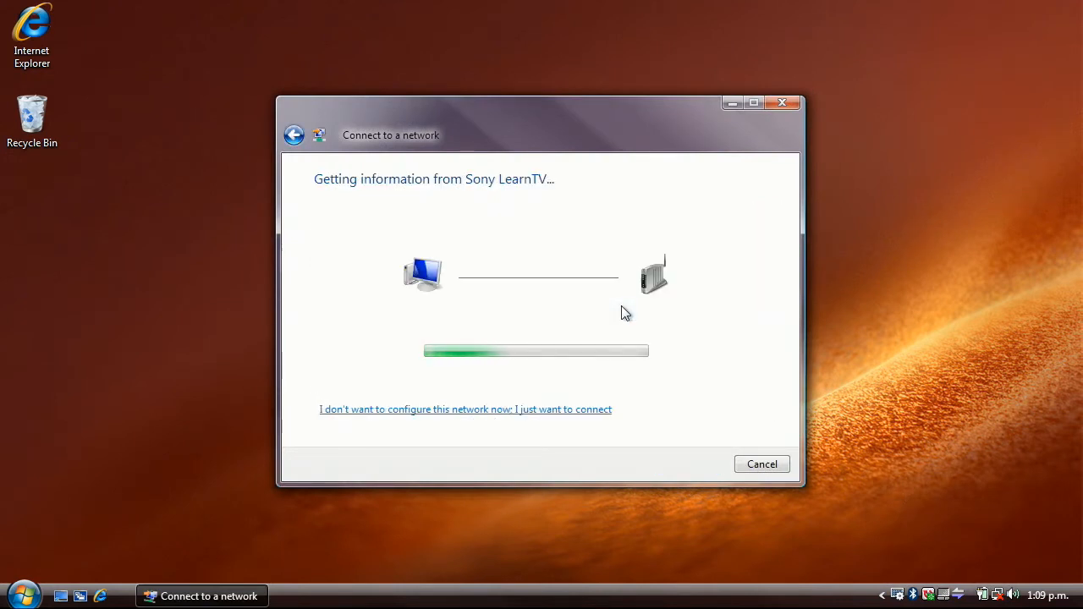